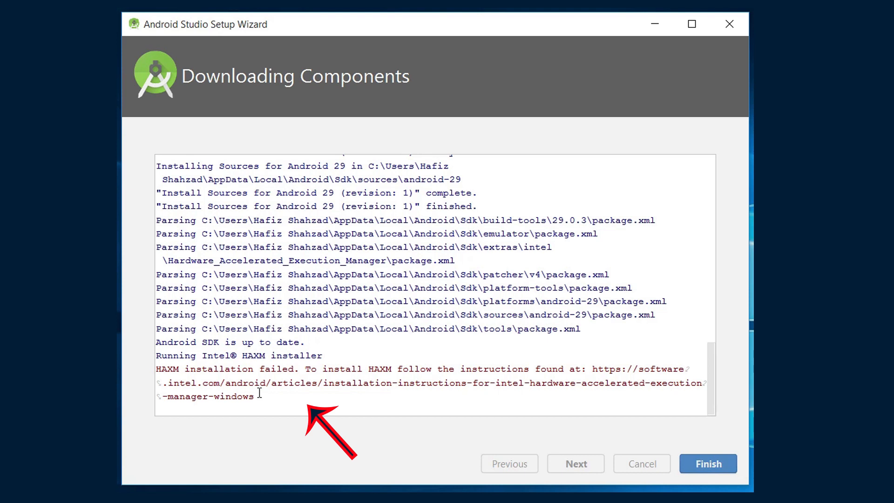
# - Close the Android Studio Setup Wizard after it reports the failed HAXM installation
pyautogui.click(708, 463)
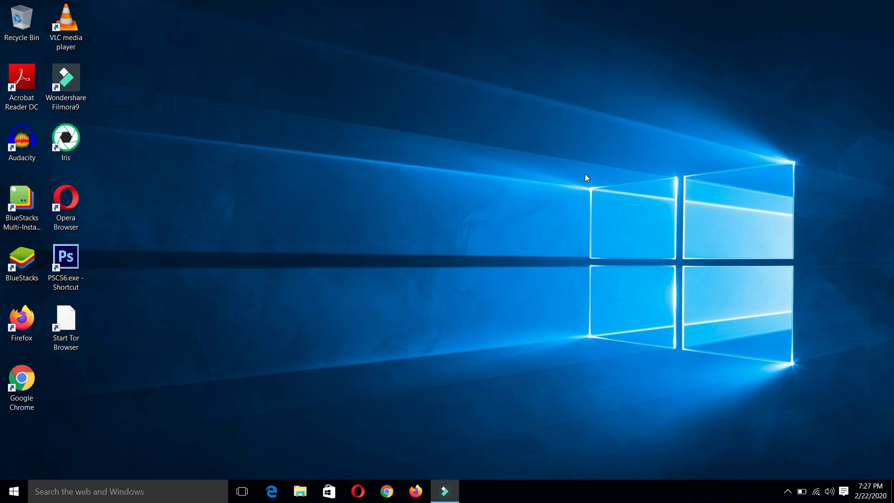
pyautogui.moveTo(429, 206)
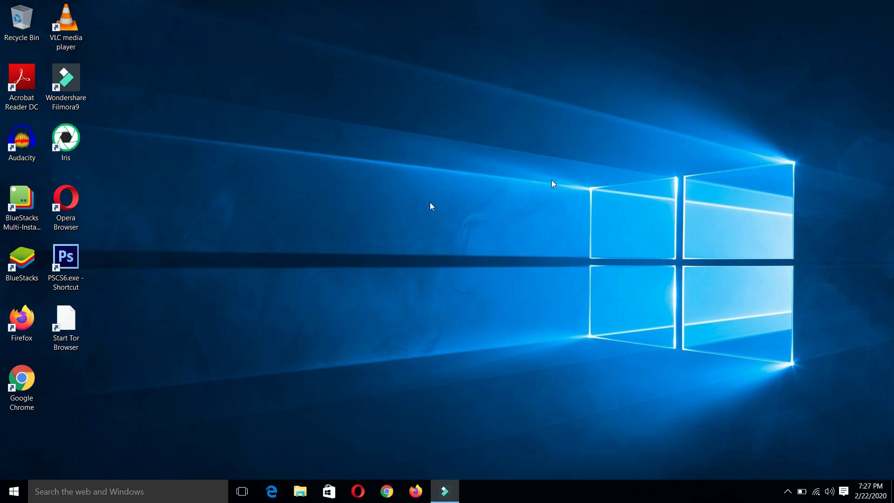
# - Shut down Windows from the Start menu's Power options to reach the BIOS setup
pyautogui.click(15, 489)
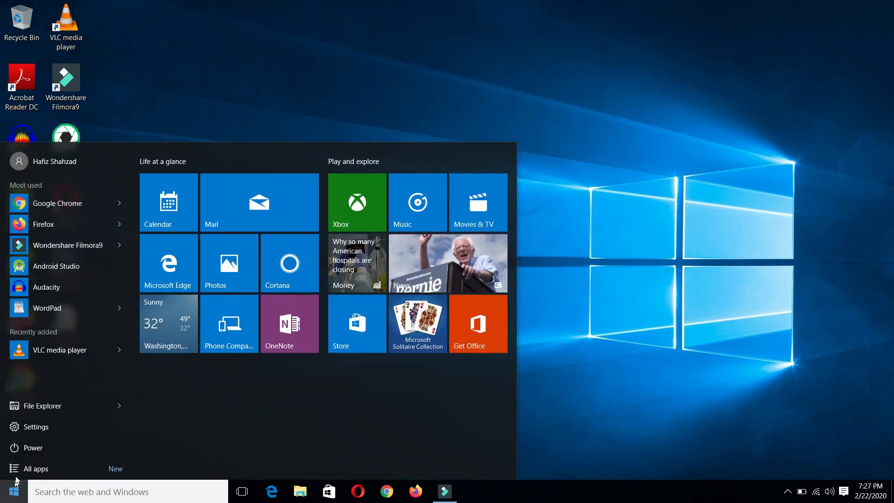
pyautogui.click(25, 447)
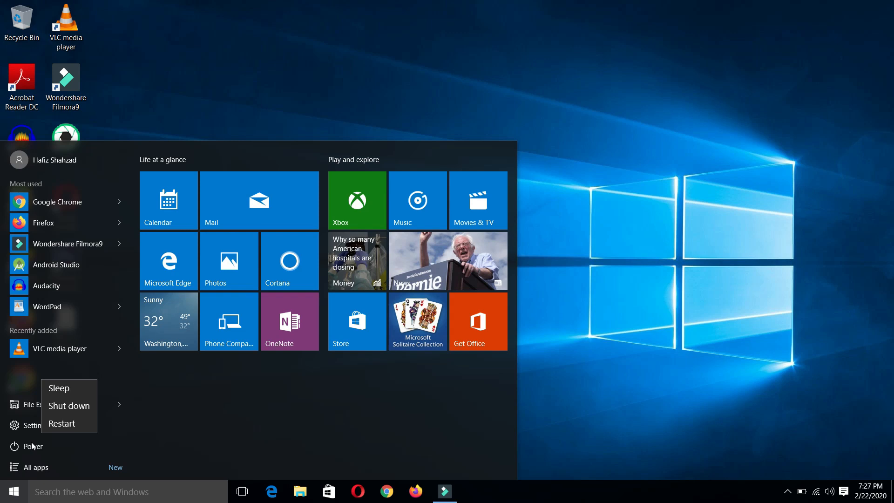
pyautogui.moveTo(67, 415)
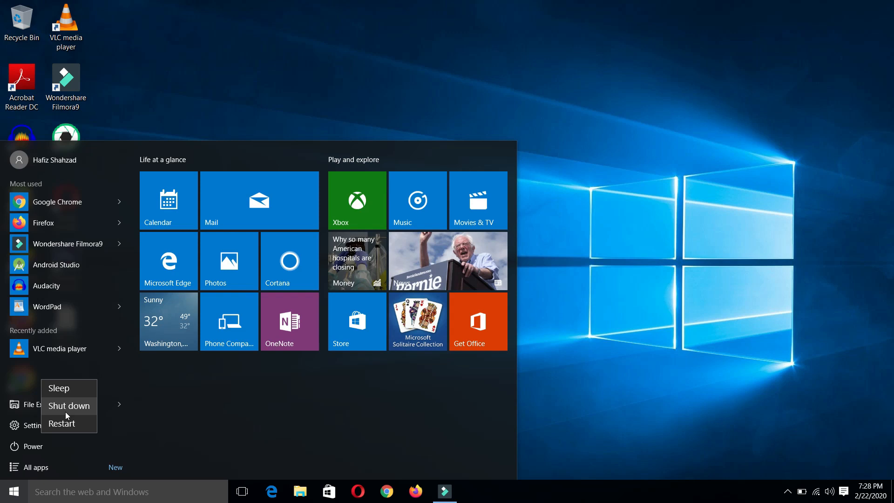
pyautogui.click(61, 423)
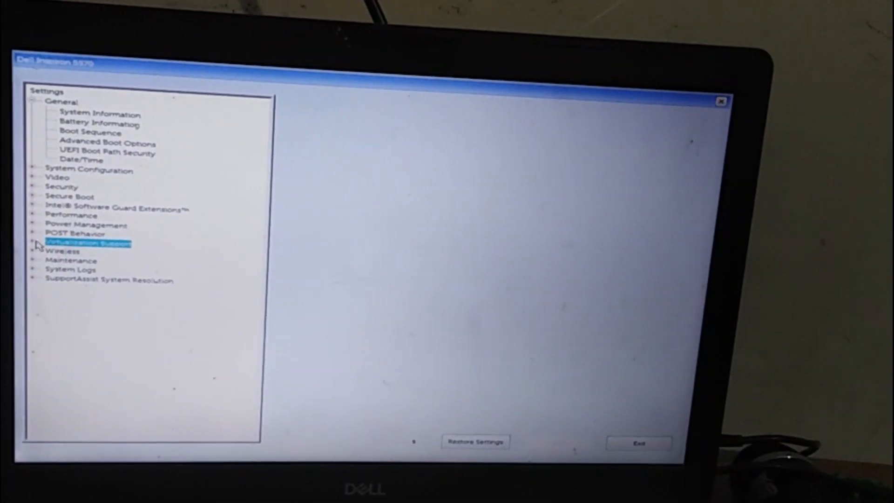
# - Confirm Enable Intel Virtualization Technology is checked under Virtualization Support, then exit BIOS
pyautogui.click(33, 243)
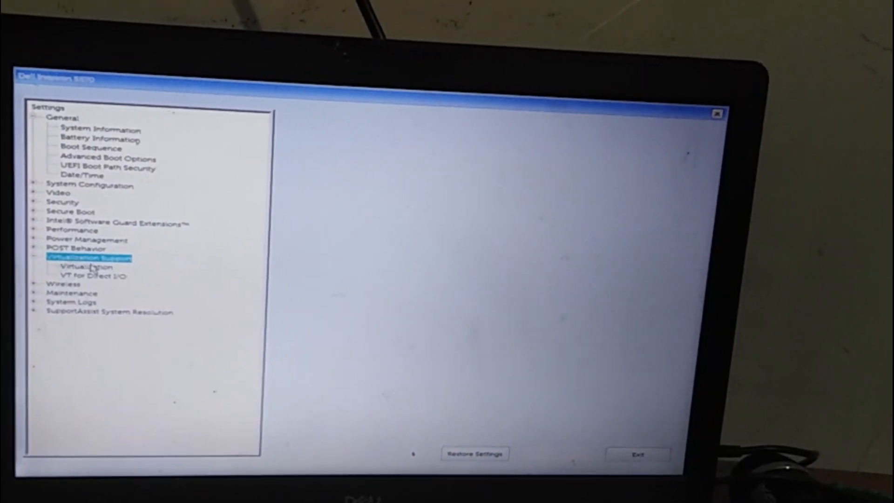
pyautogui.click(82, 267)
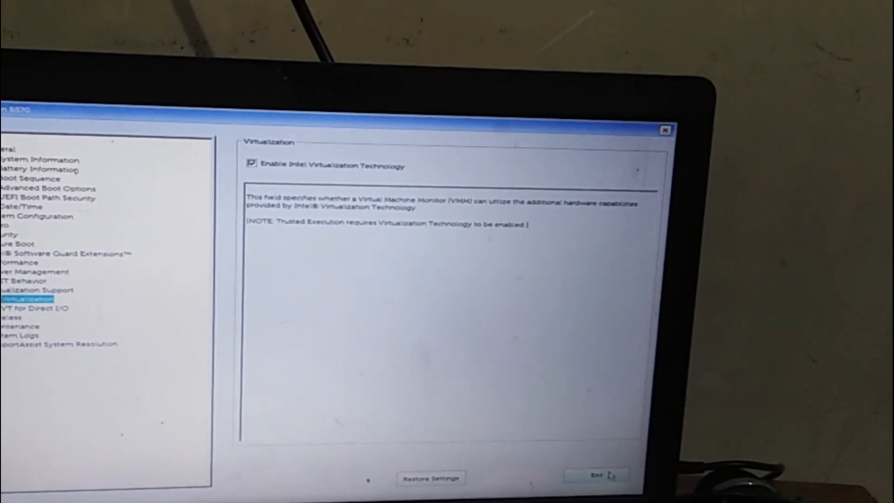
pyautogui.click(597, 473)
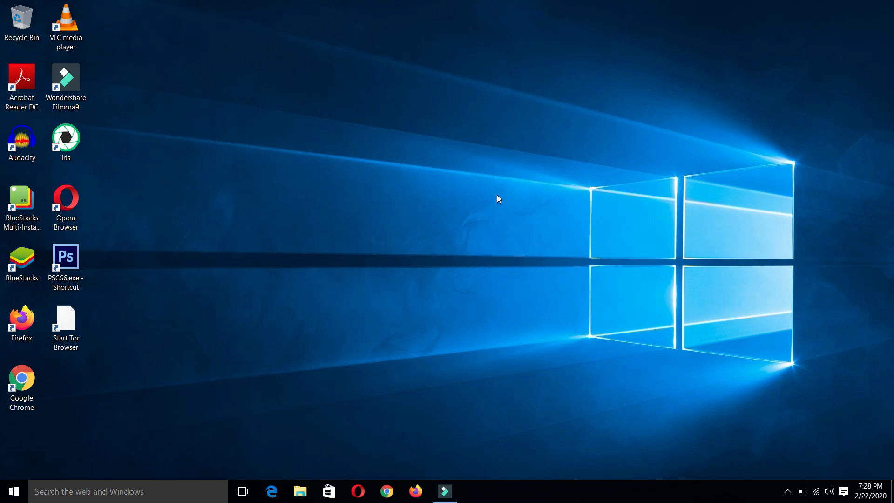
# - Launch Google Chrome from the taskbar
pyautogui.click(386, 491)
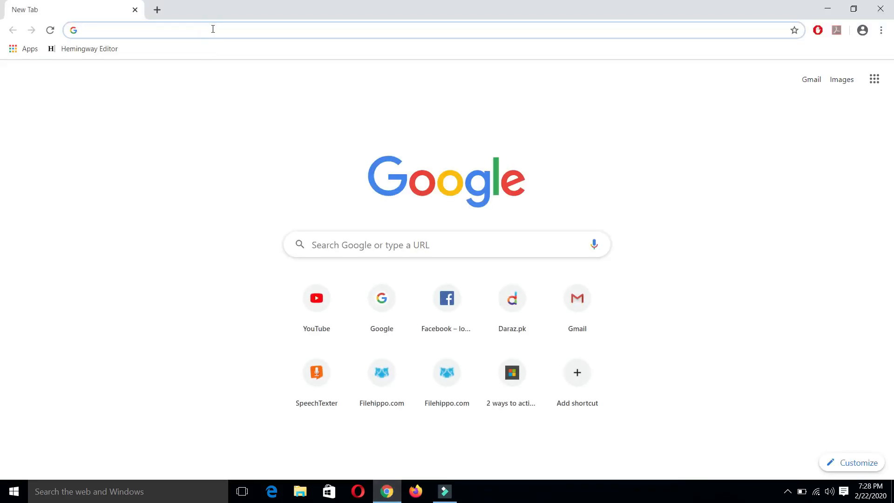
pyautogui.write('https://github.com/intel/haxm')
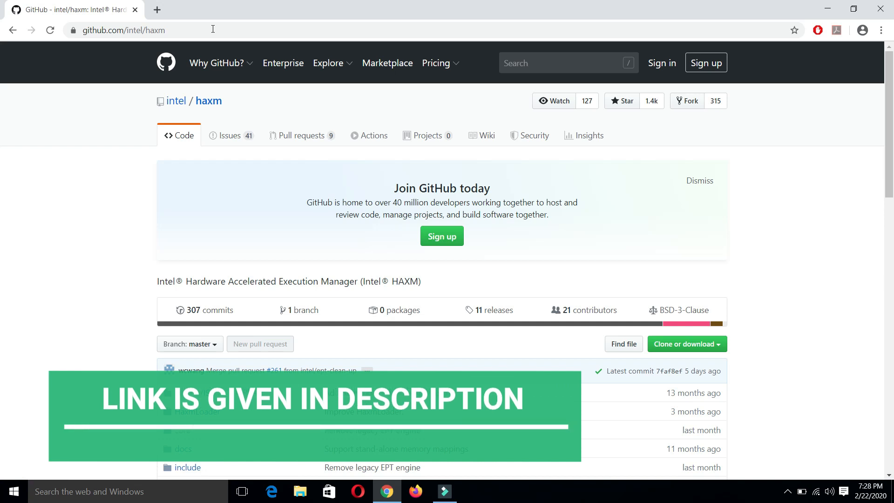
pyautogui.scroll(-3)
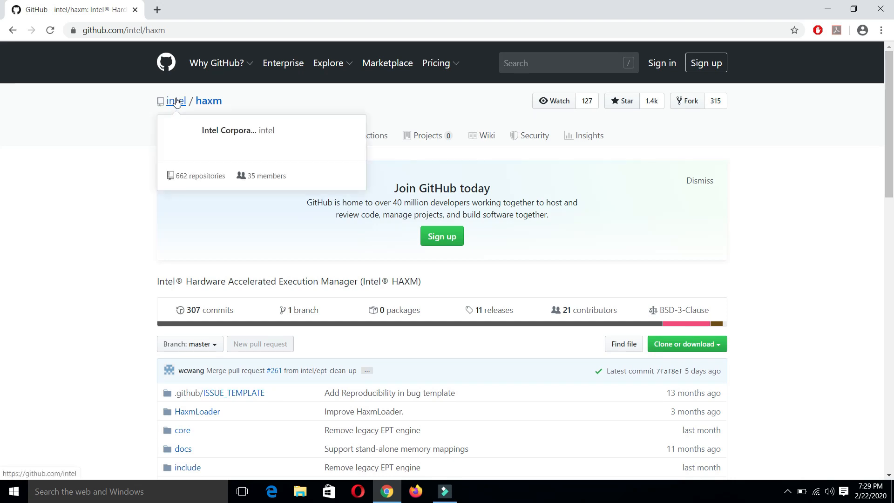
pyautogui.moveTo(887, 92)
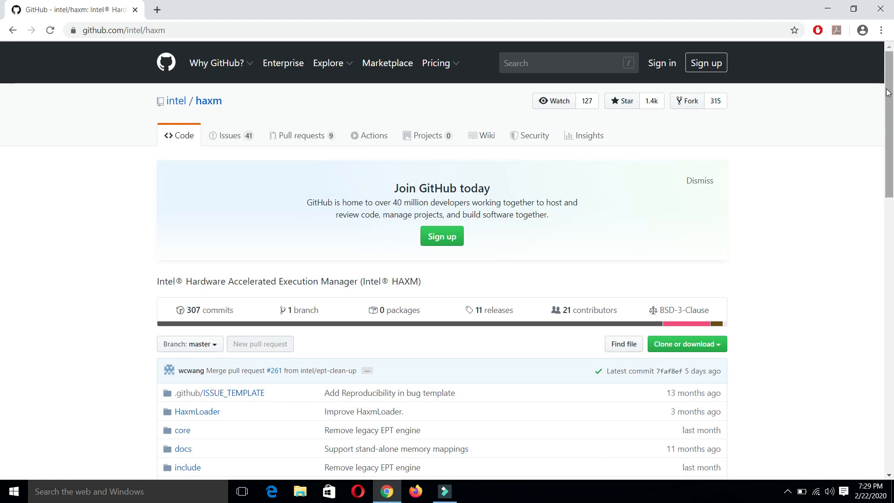
pyautogui.scroll(-3)
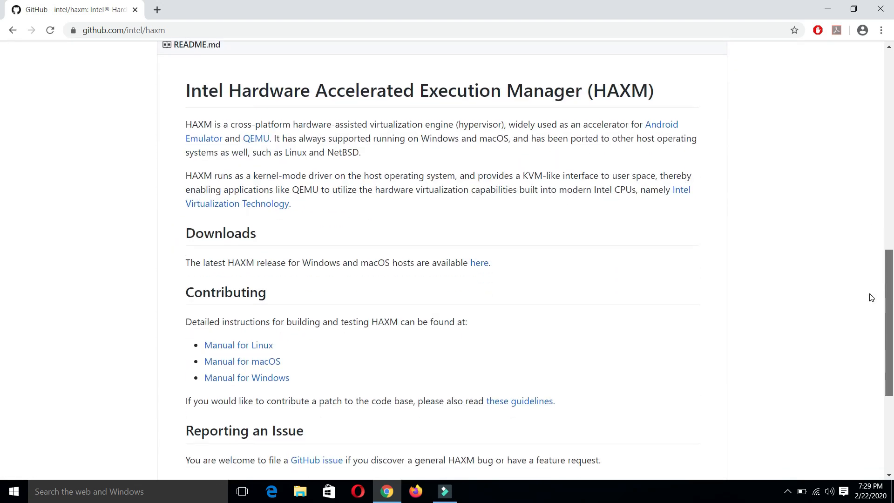
pyautogui.scroll(-3)
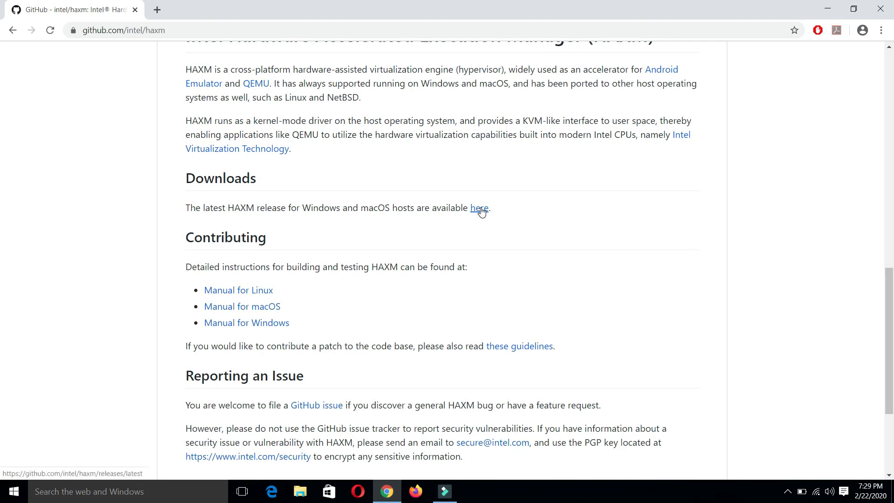
# - Open the HAXM v7.5.6 release page and download haxm-windows_v7_5_6.zip from its assets
pyautogui.click(479, 208)
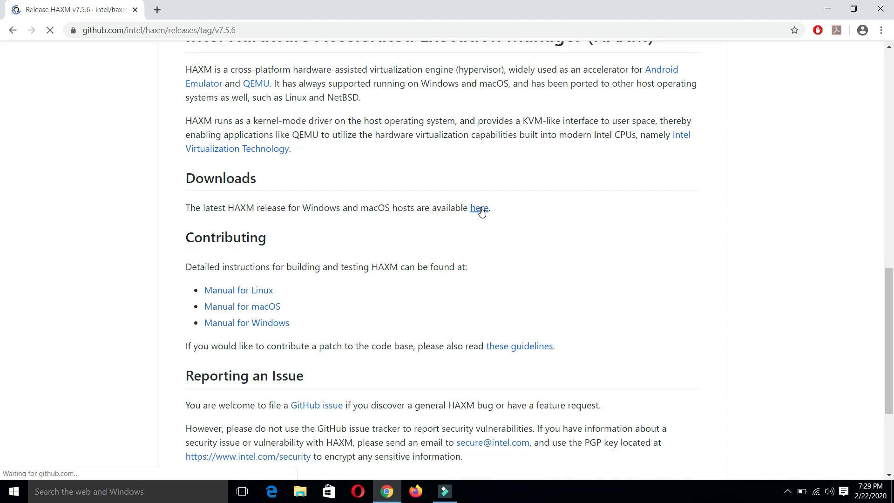
pyautogui.click(479, 208)
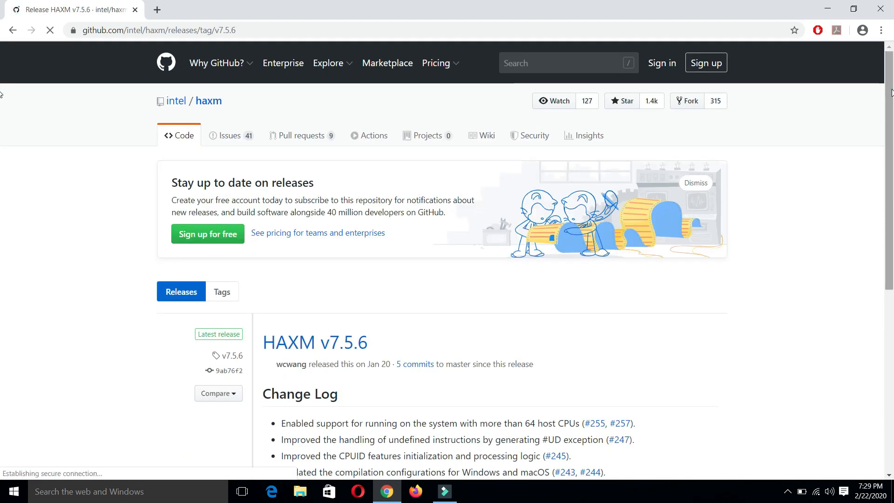
pyautogui.scroll(-3)
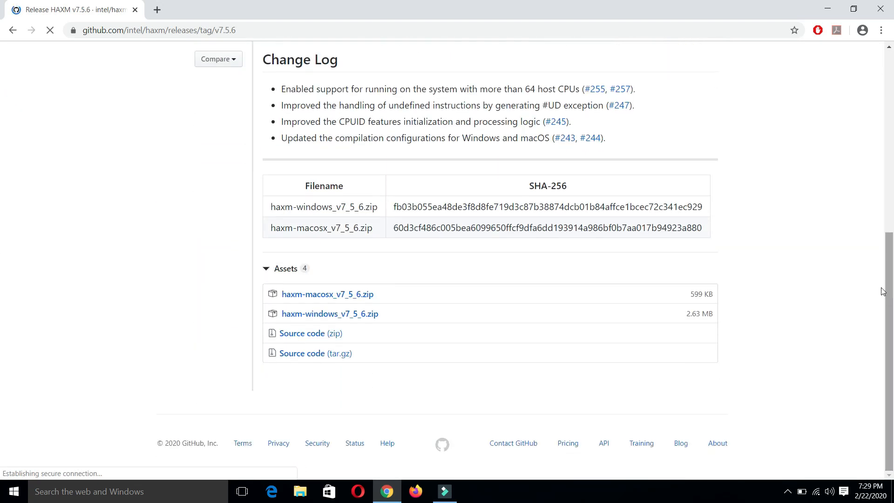
pyautogui.moveTo(248, 308)
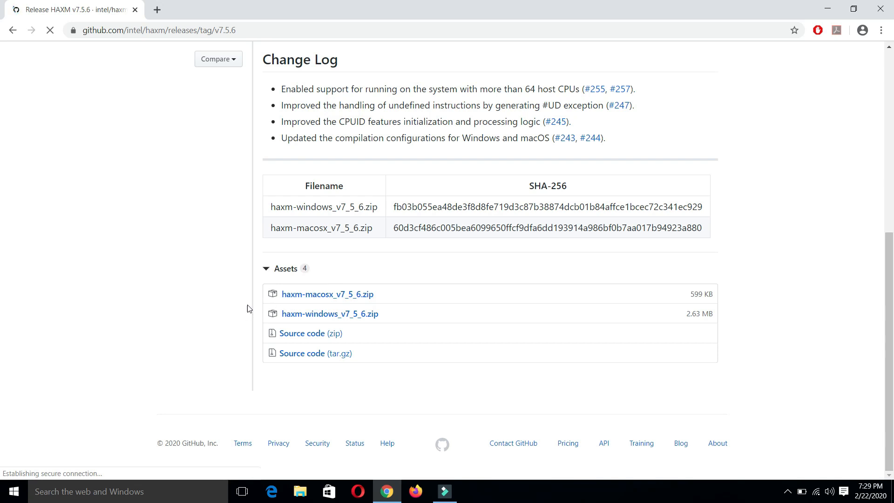
pyautogui.click(327, 295)
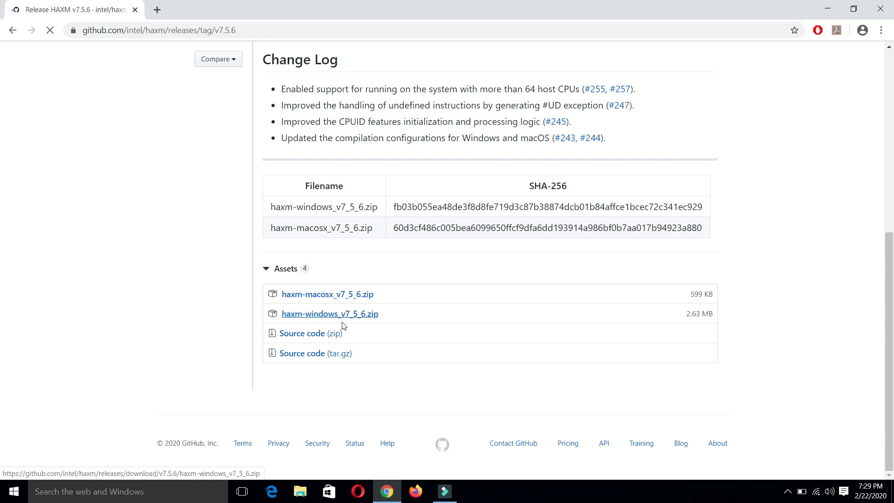
pyautogui.click(330, 313)
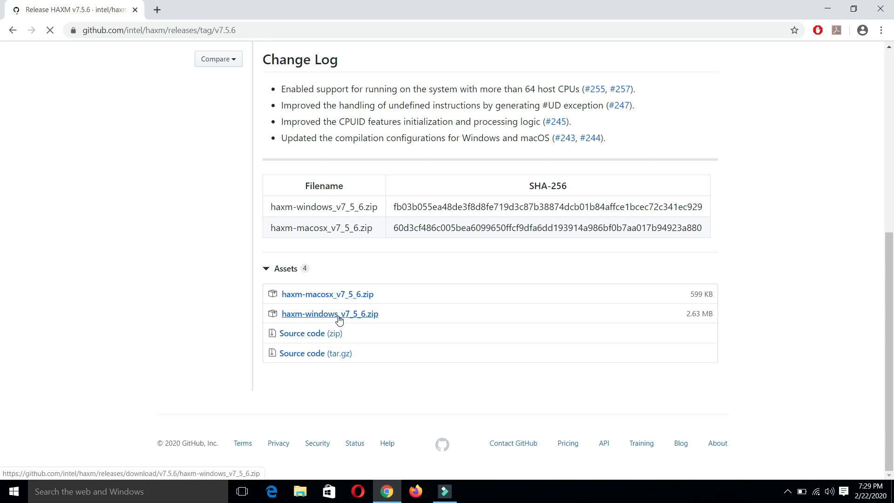
pyautogui.click(330, 314)
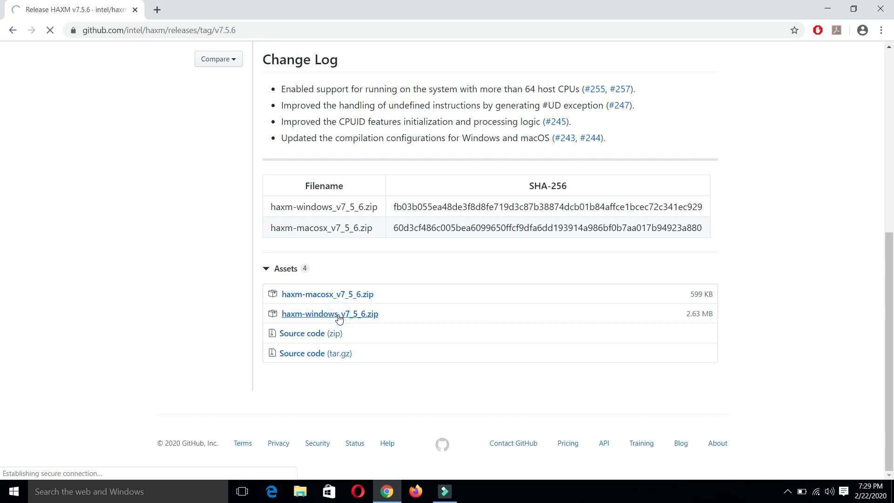
pyautogui.click(330, 313)
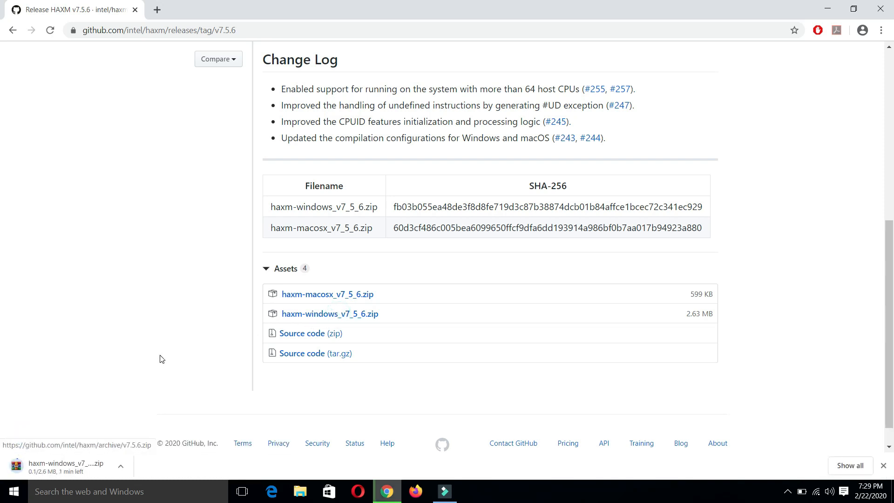
pyautogui.moveTo(97, 419)
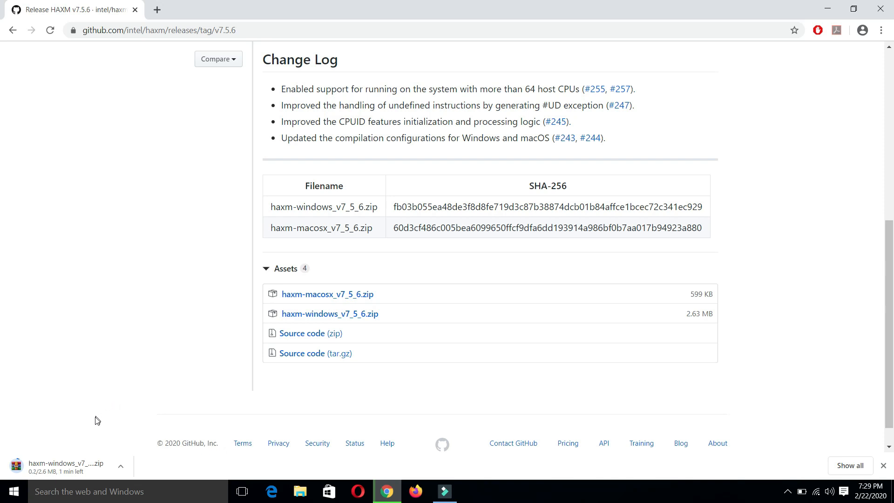
pyautogui.moveTo(92, 430)
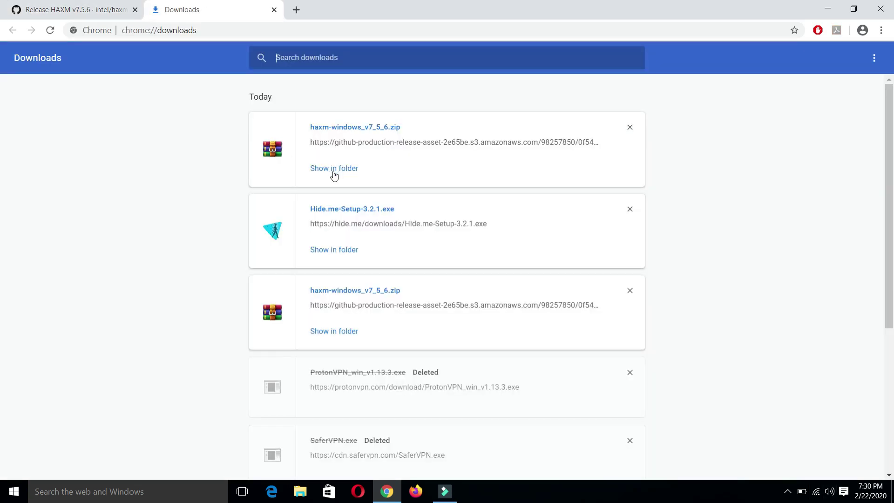
# - Clear an old download entry and show haxm-windows_v7_5_6.zip in its Downloads folder
pyautogui.click(70, 10)
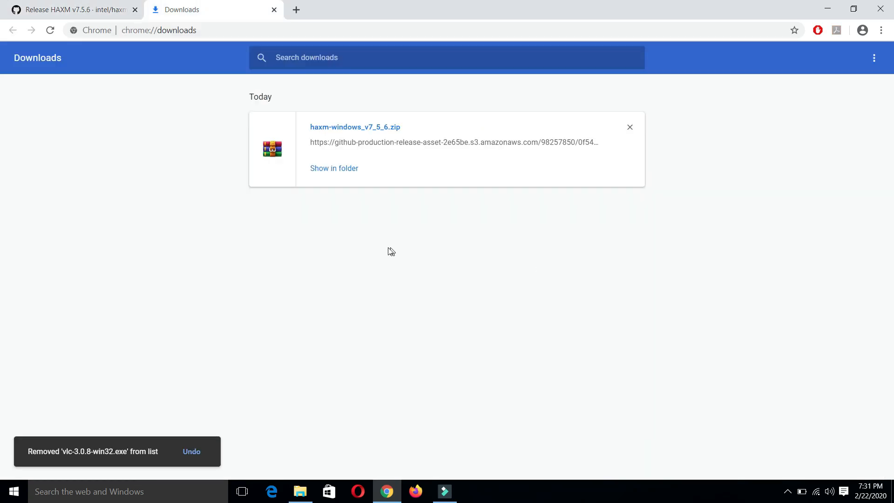
pyautogui.click(333, 168)
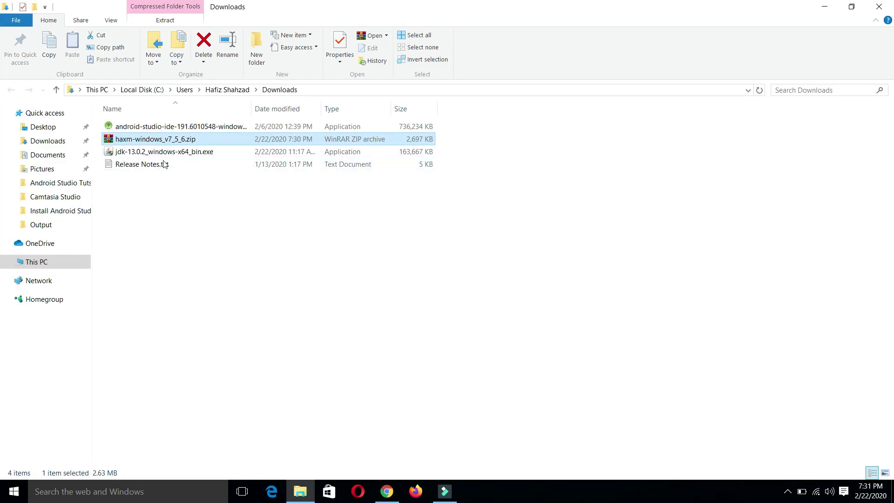
# - Create a new folder named haxm in the Downloads folder
pyautogui.rightClick(228, 214)
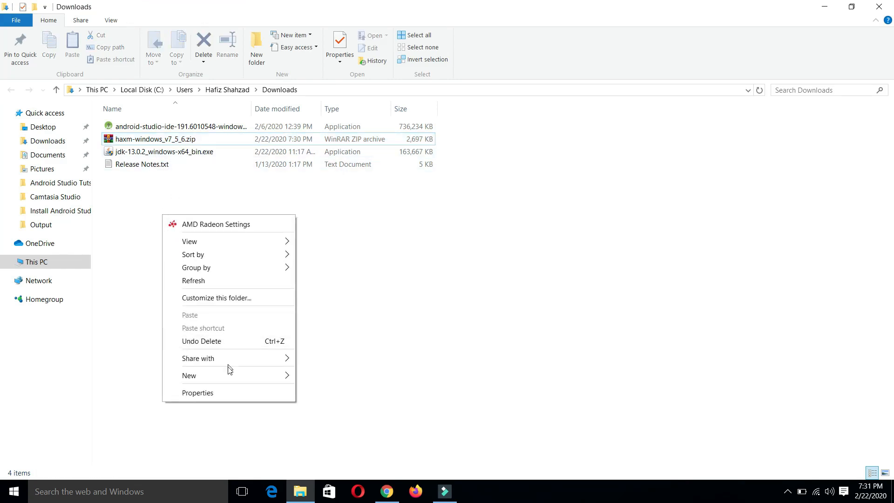
pyautogui.click(188, 375)
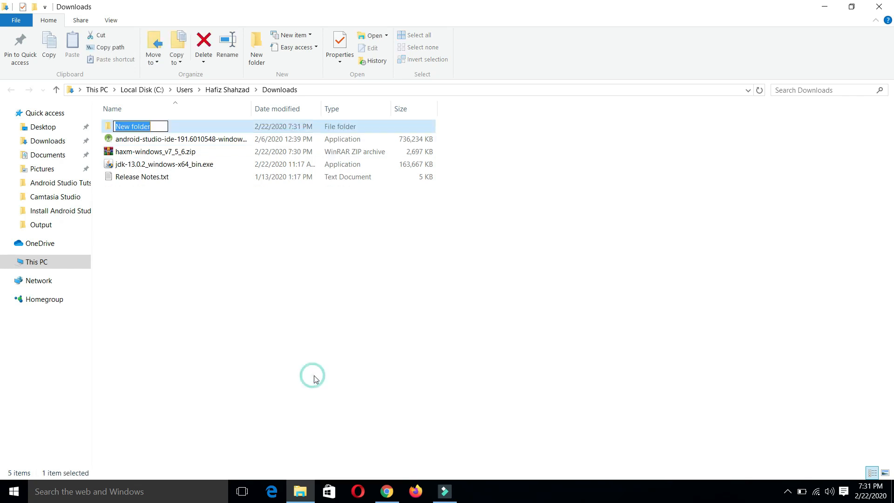
pyautogui.write('haxm')
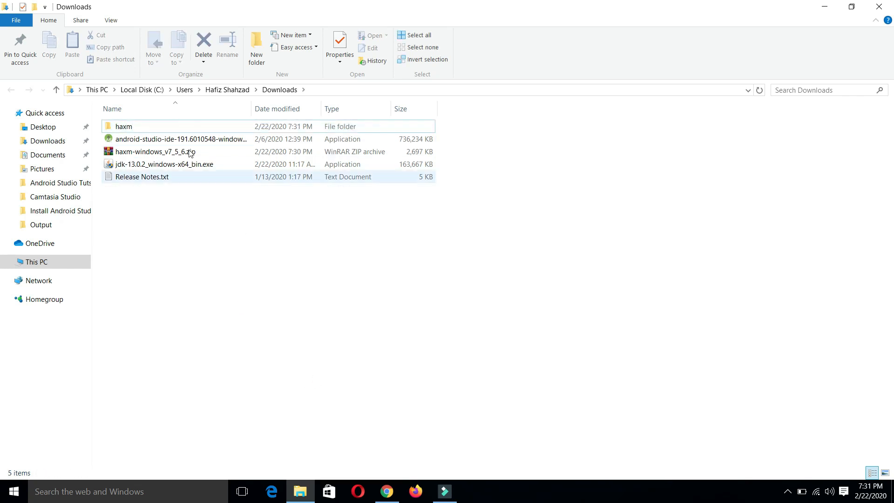
# - Move the HAXM zip into haxm, extract it, and run intelhaxm-android.exe
pyautogui.click(149, 152)
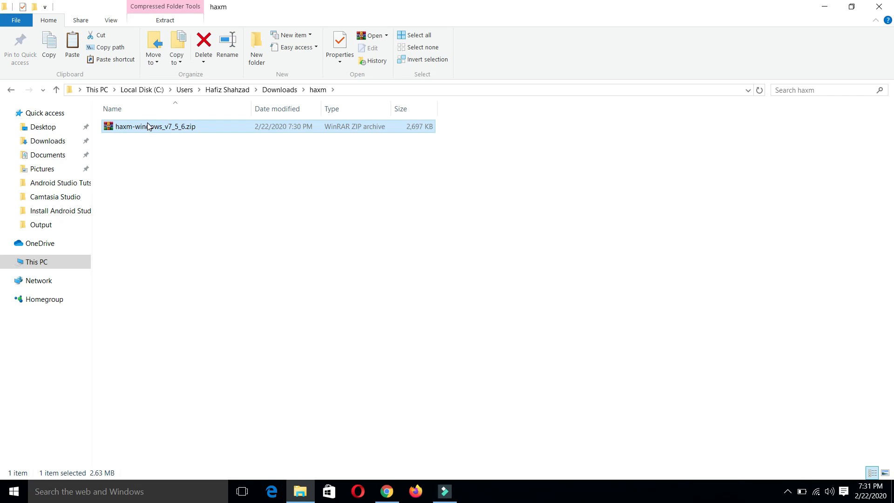
pyautogui.rightClick(148, 126)
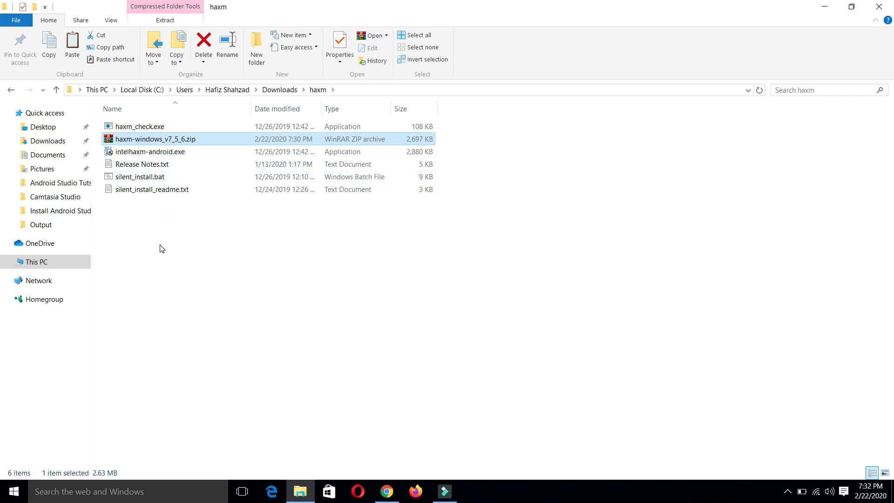
pyautogui.moveTo(162, 147)
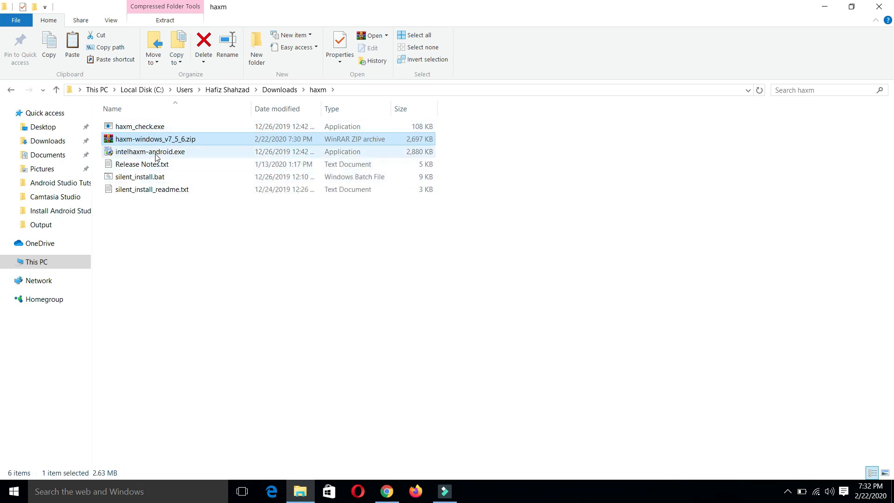
pyautogui.moveTo(155, 155)
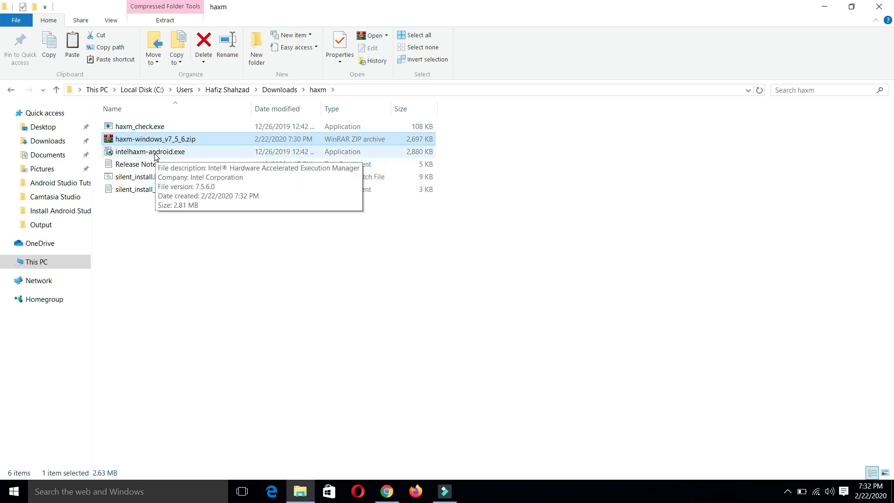
pyautogui.doubleClick(150, 151)
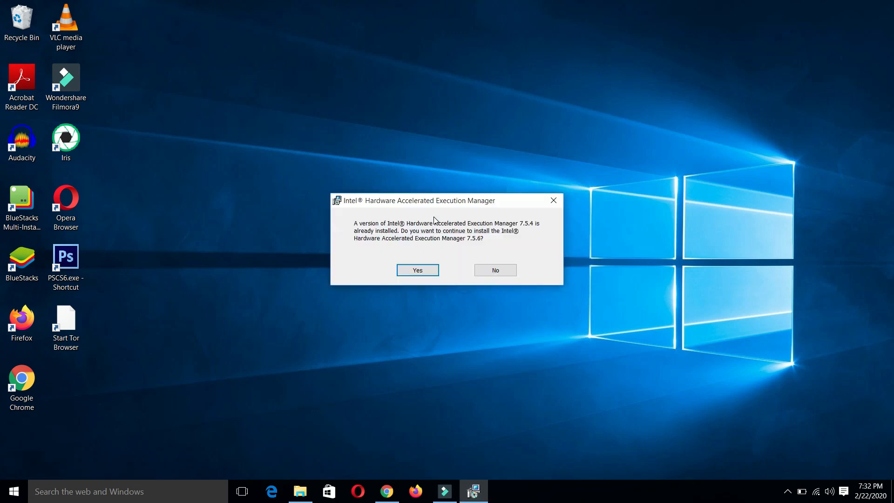
pyautogui.moveTo(489, 245)
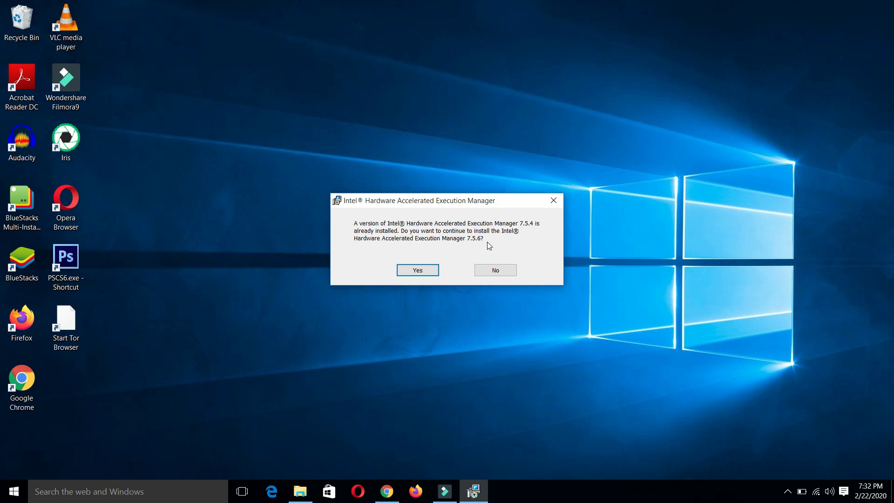
pyautogui.moveTo(458, 243)
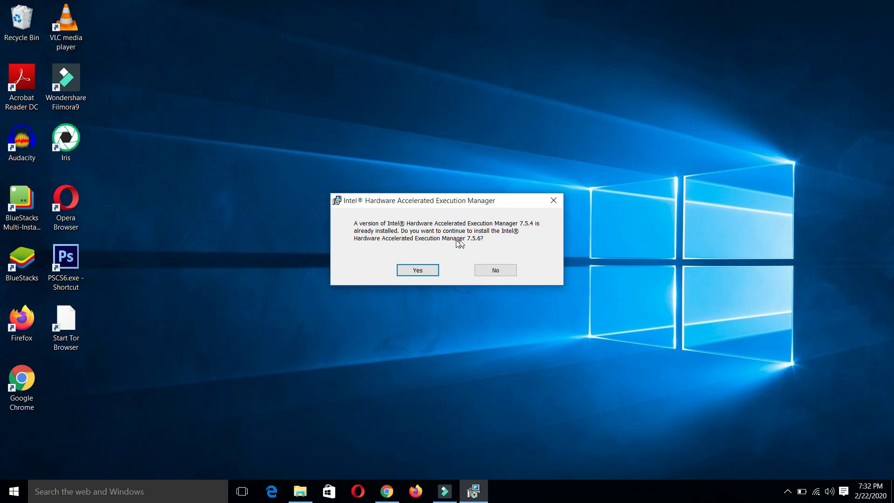
pyautogui.moveTo(393, 249)
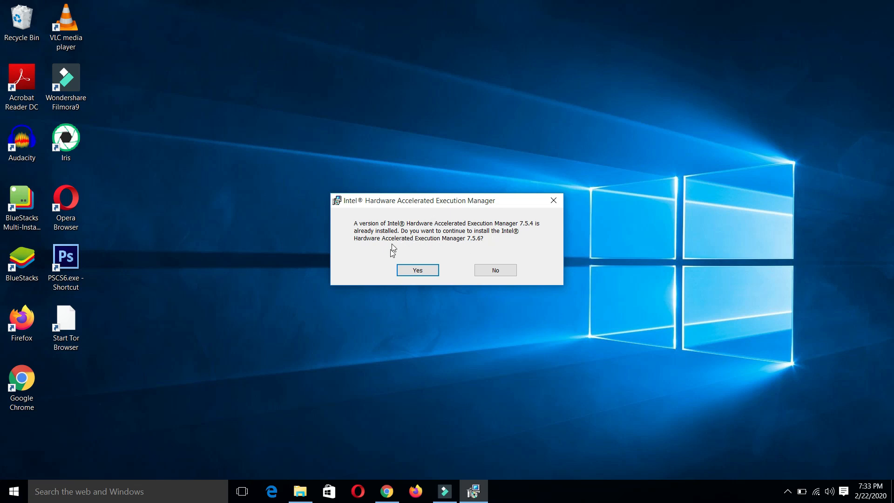
# - Upgrade HAXM 7.5.4 to 7.5.6, skip the documentation, and return to the haxm folder
pyautogui.click(417, 270)
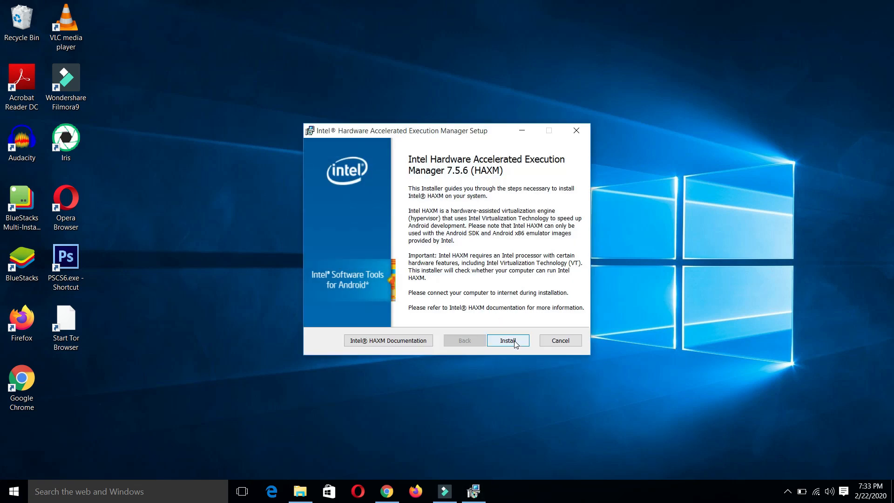
pyautogui.click(508, 340)
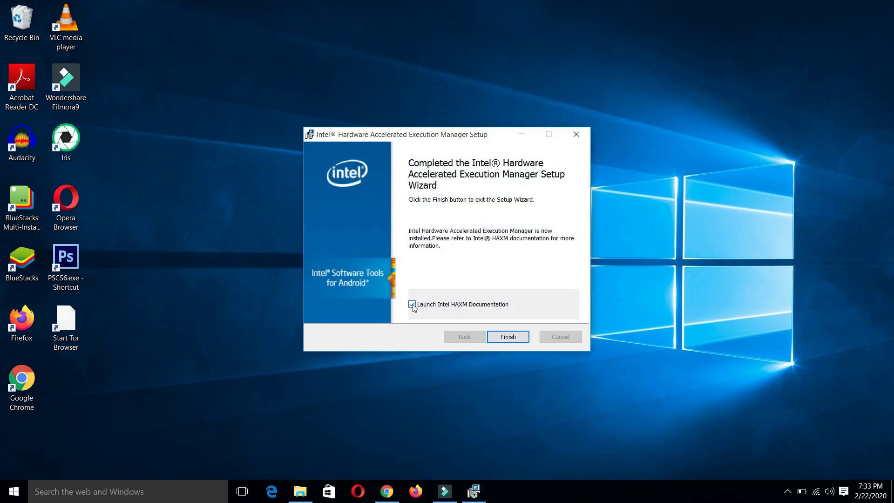
pyautogui.click(412, 304)
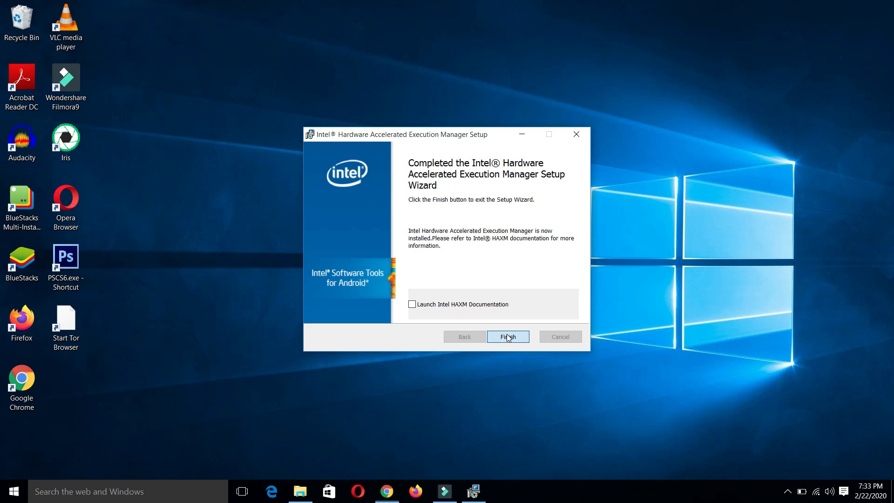
pyautogui.click(508, 337)
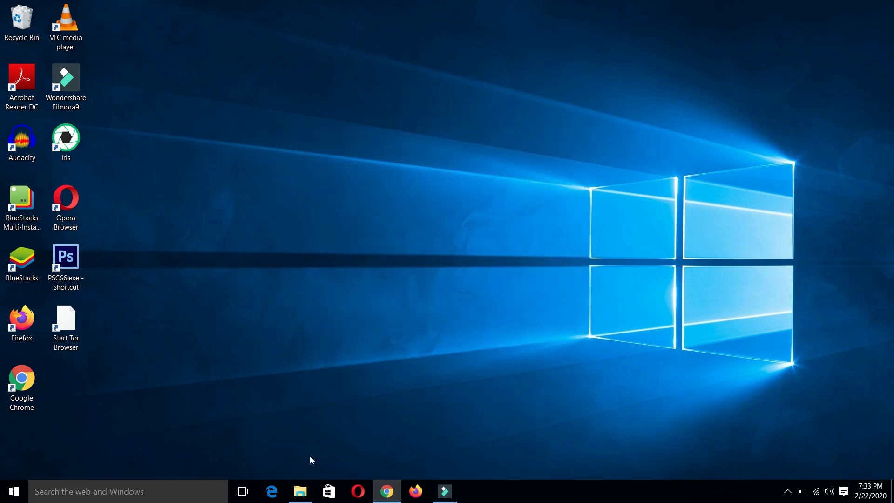
pyautogui.click(300, 491)
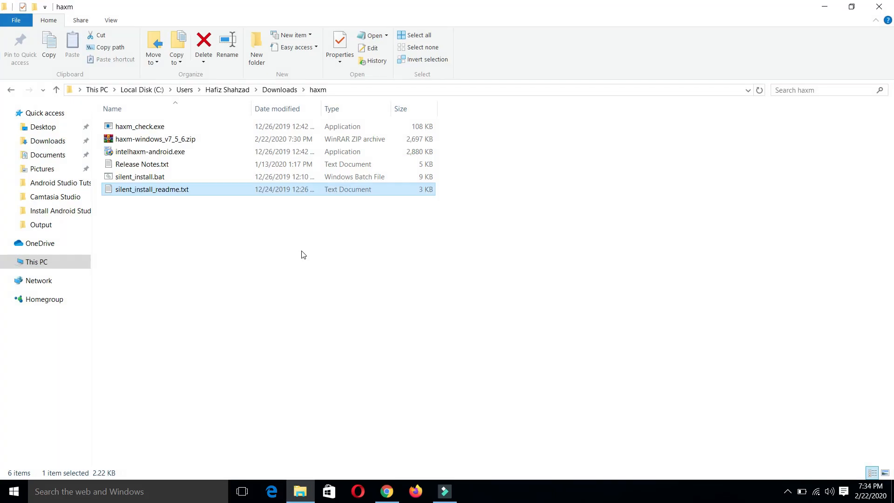